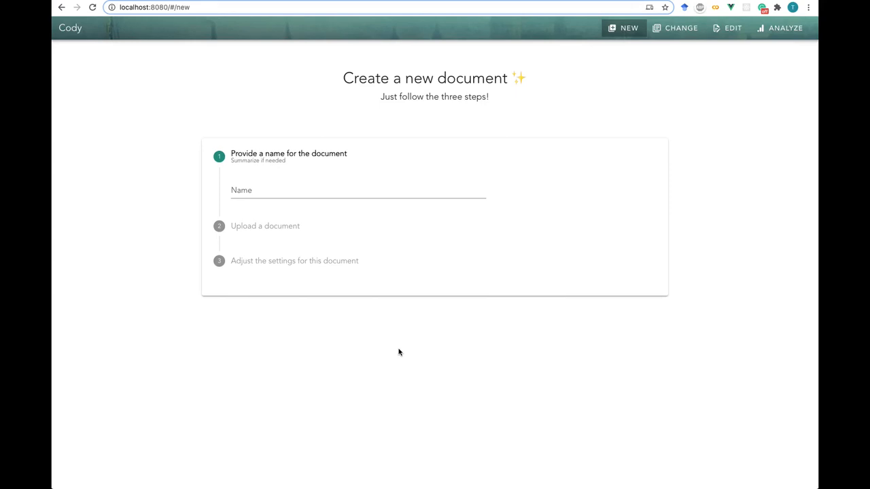
pyautogui.moveTo(467, 343)
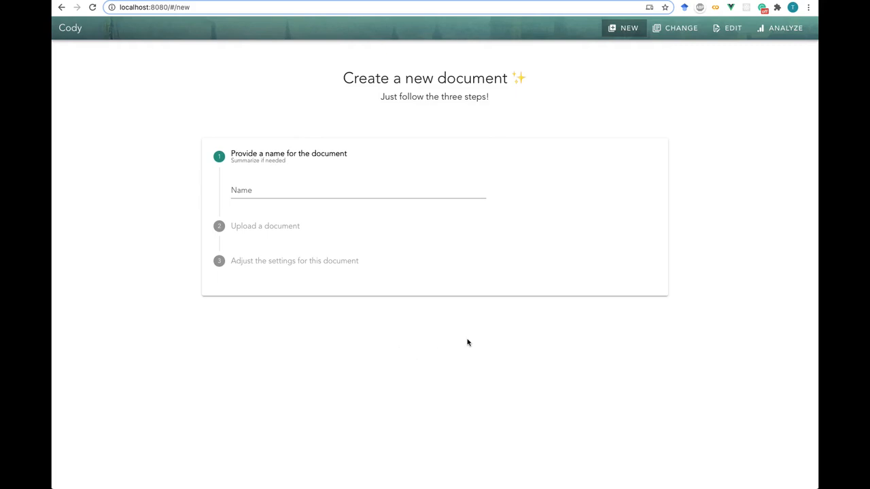
pyautogui.moveTo(702, 282)
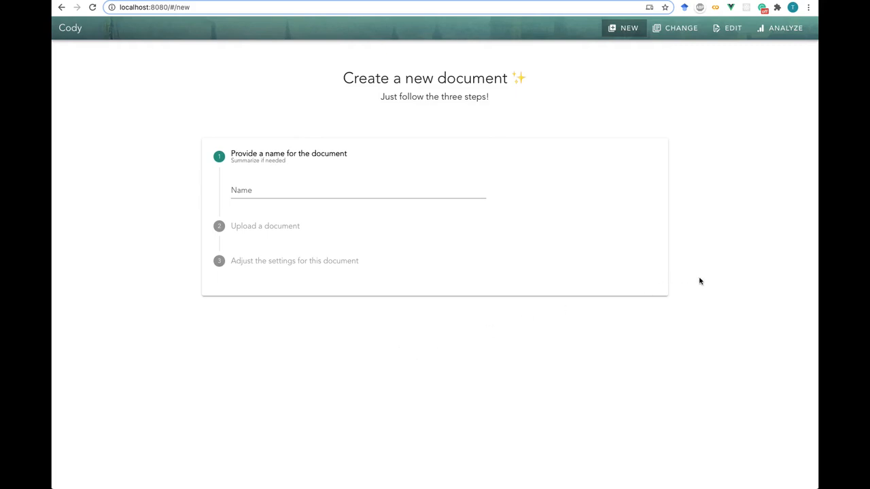
pyautogui.moveTo(292, 95)
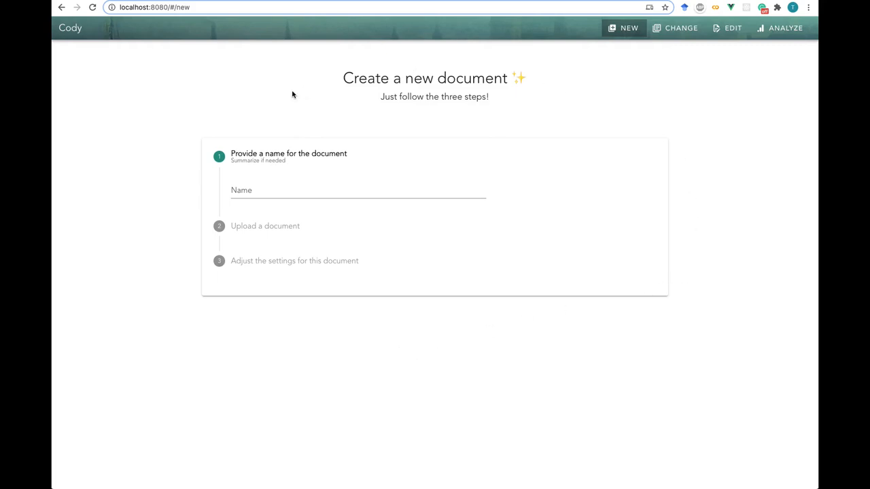
# Step: Confirm the document name and finish uploading the interview file
pyautogui.click(359, 191)
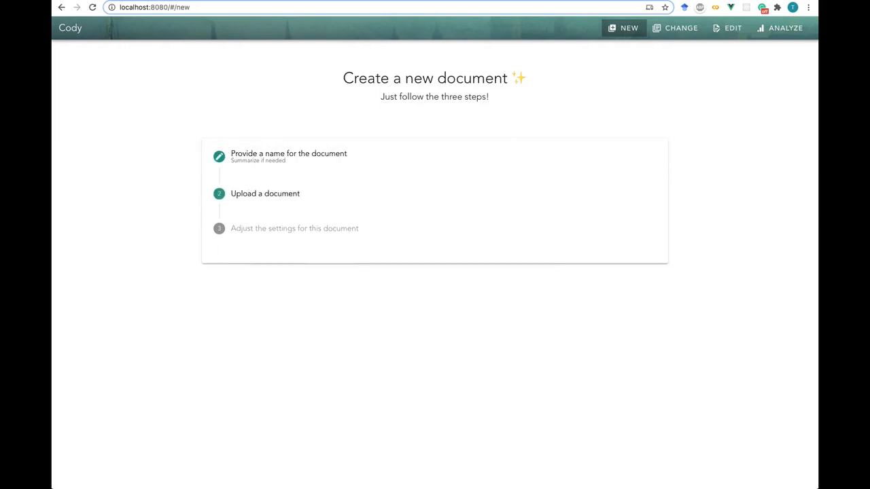
pyautogui.click(236, 225)
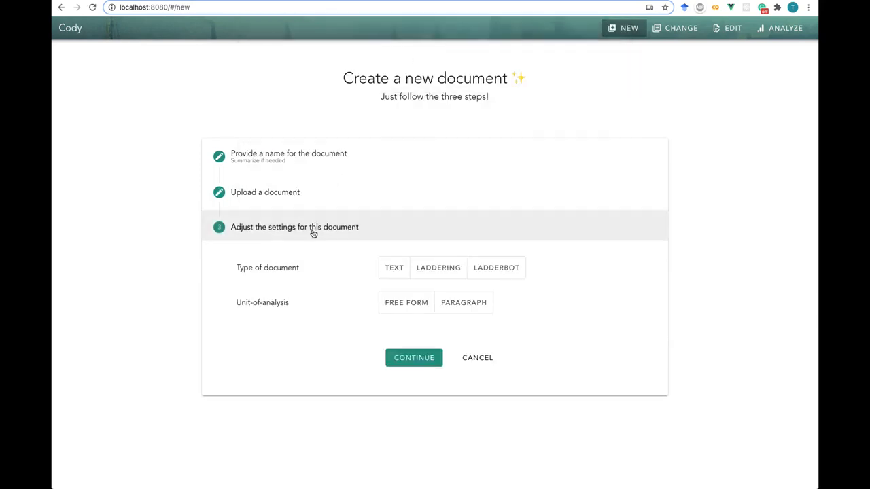
# Step: Set the document type to Text with Free form as the unit of analysis
pyautogui.click(394, 266)
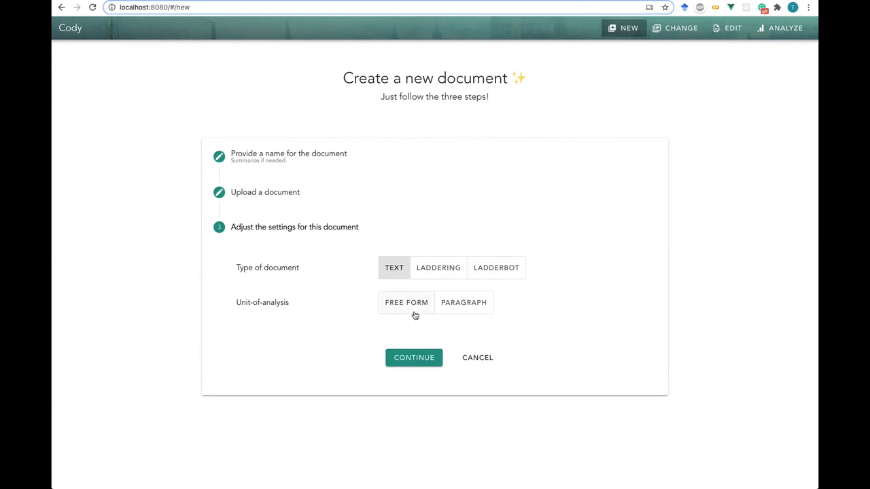
pyautogui.click(407, 302)
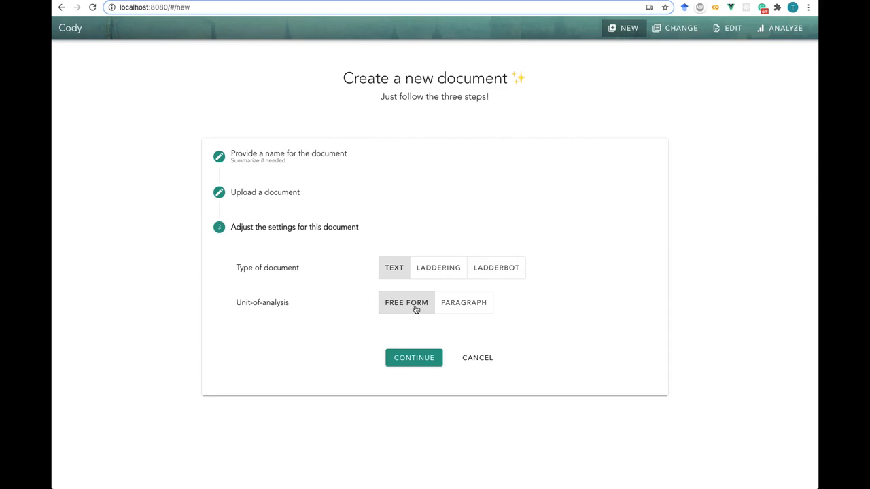
pyautogui.moveTo(414, 342)
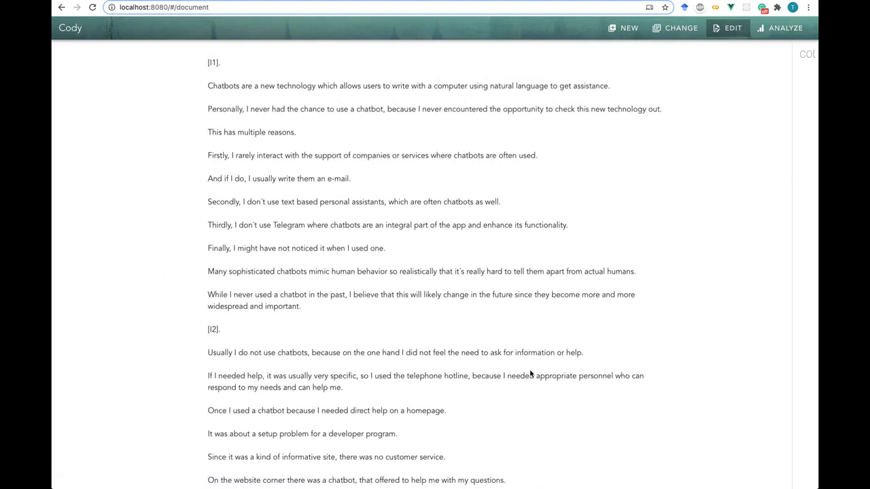
pyautogui.moveTo(541, 342)
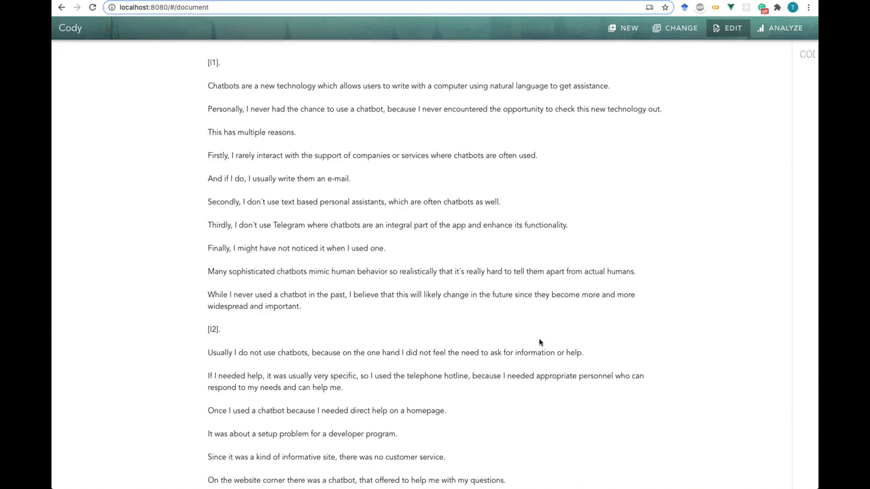
pyautogui.moveTo(462, 134)
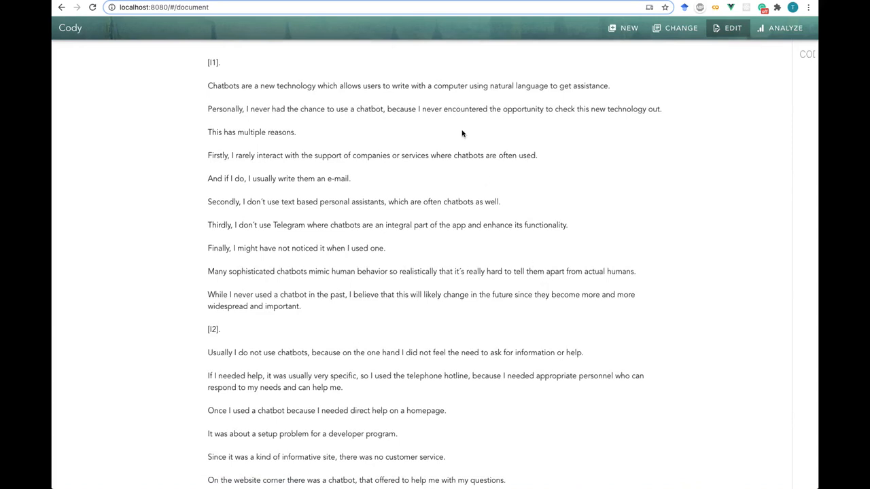
pyautogui.moveTo(333, 112)
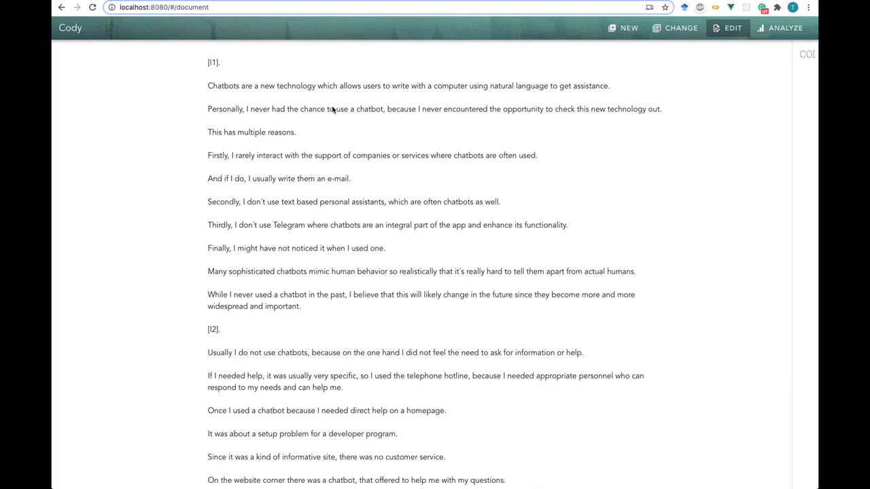
# Step: Tag the never-encountered-chatbots passage with a new 'Never used chatbot' code and begin editing its rule
pyautogui.moveTo(336, 109); pyautogui.dragTo(658, 109)
pyautogui.write('N')
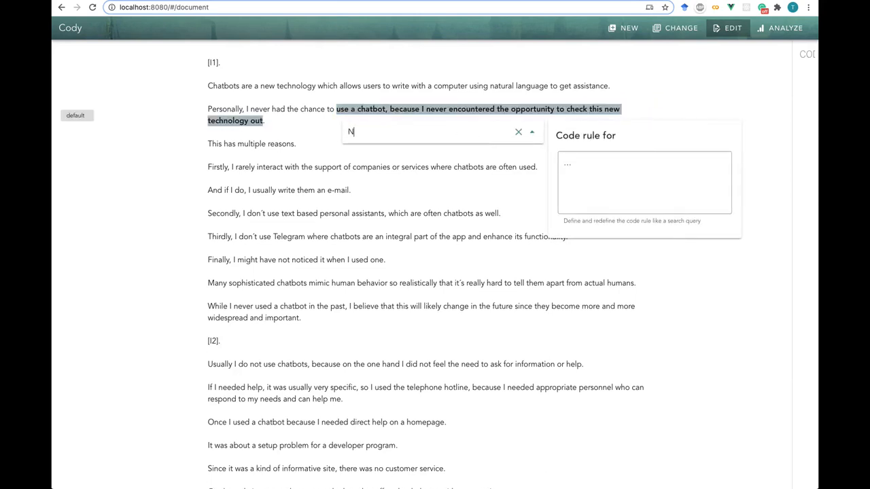
pyautogui.write('ever used chatbo')
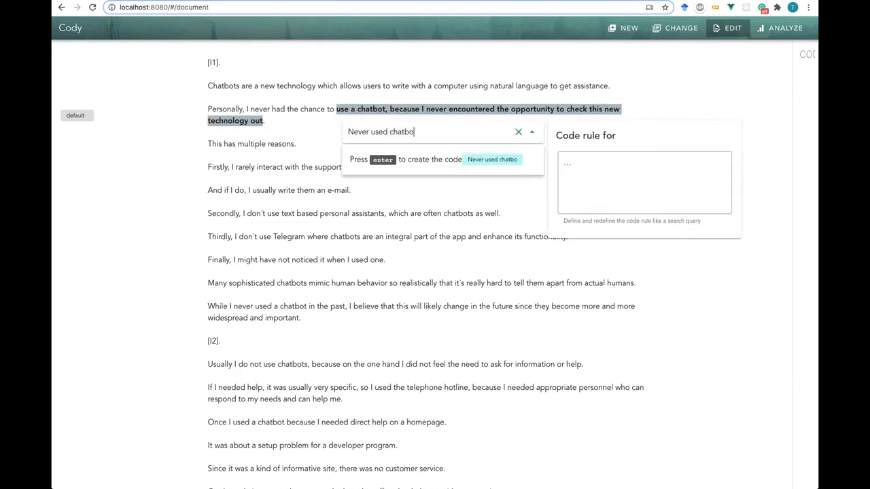
pyautogui.press('enter')
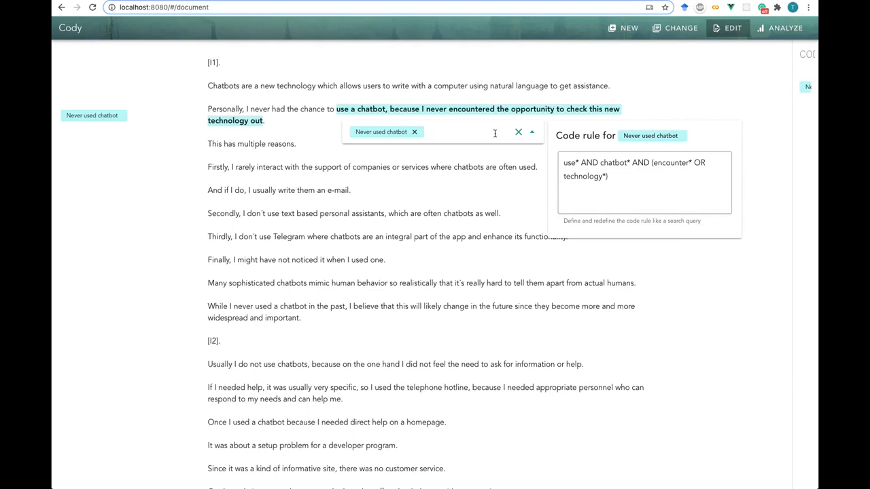
pyautogui.click(647, 177)
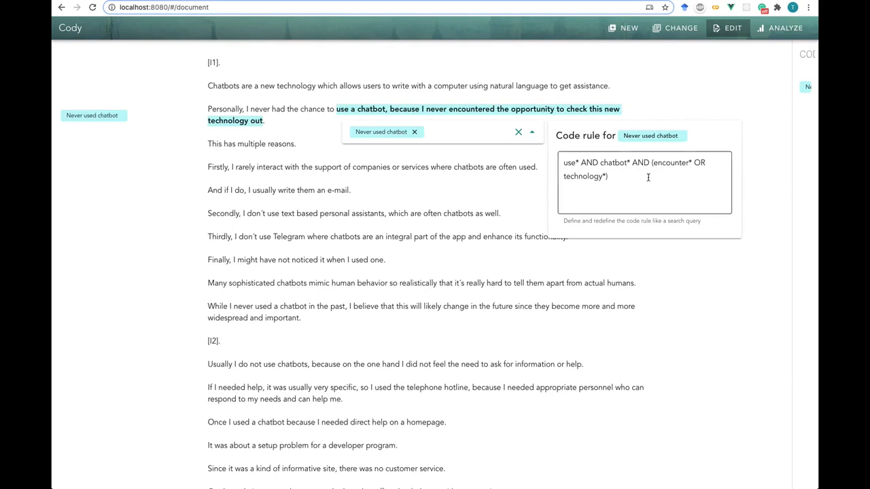
pyautogui.moveTo(642, 174)
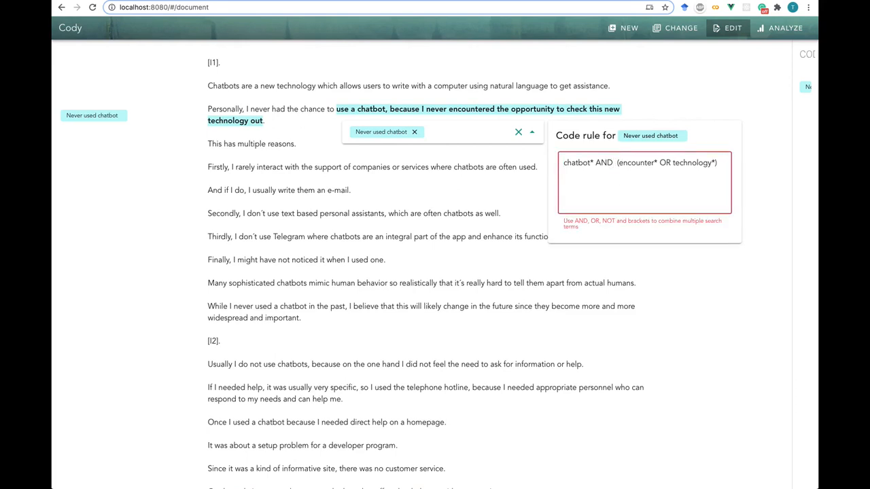
# Step: Rewrite the rule as never AND used OR "checked out", replacing technology*
pyautogui.write('never')
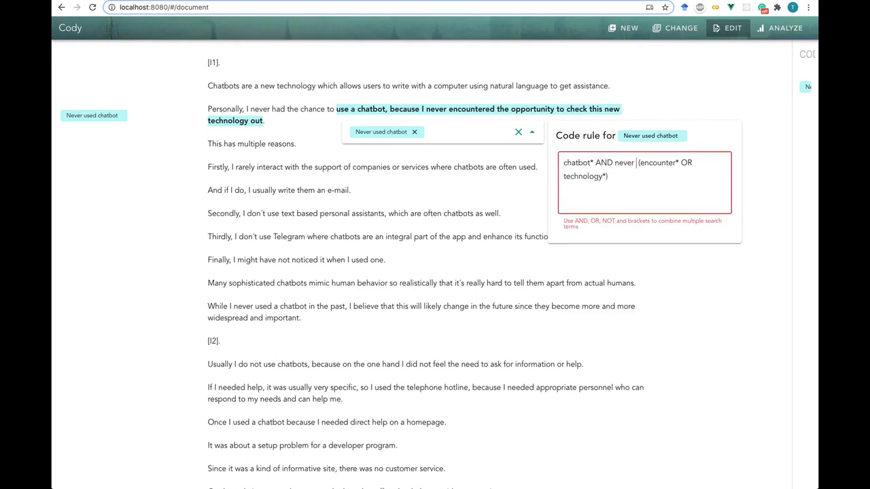
pyautogui.write('and')
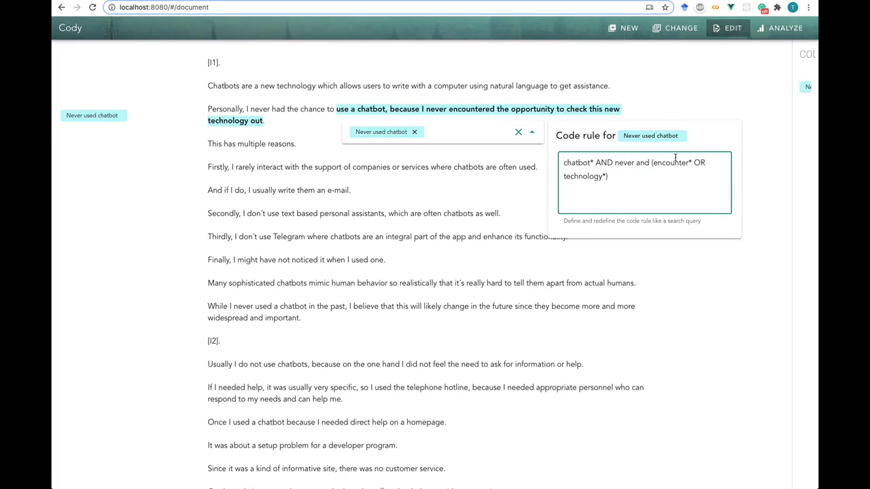
pyautogui.doubleClick(584, 176)
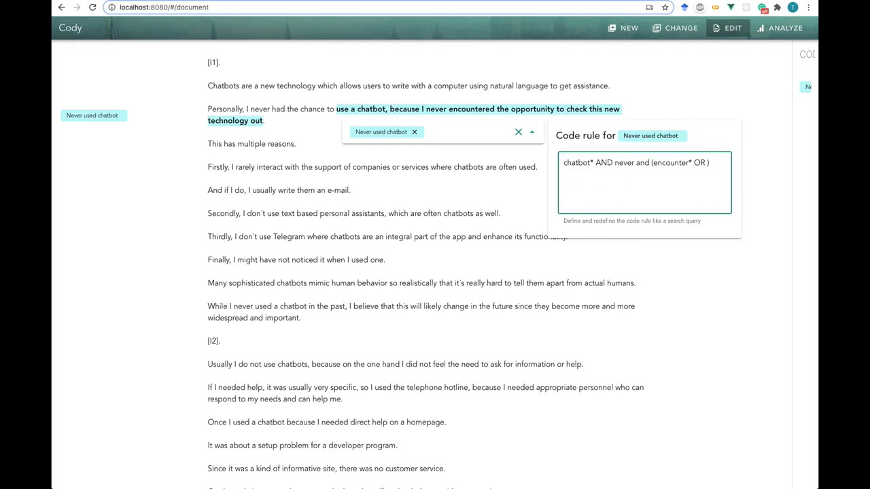
pyautogui.write('used or')
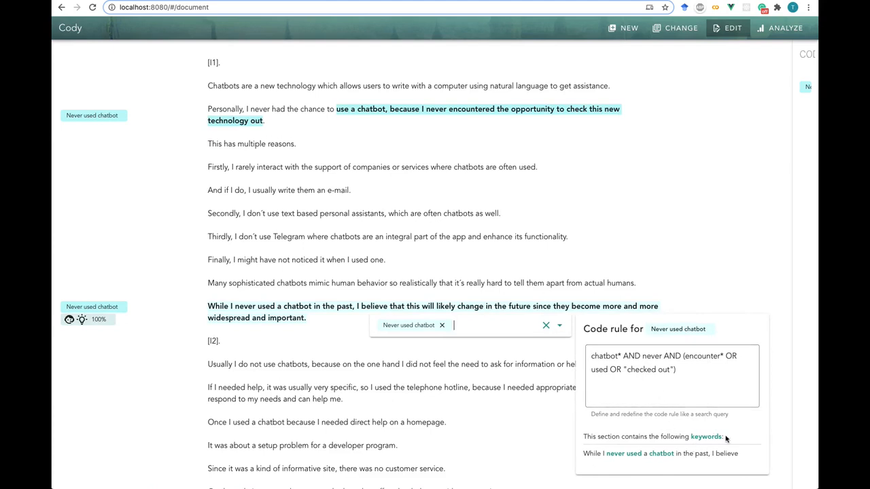
pyautogui.moveTo(616, 429)
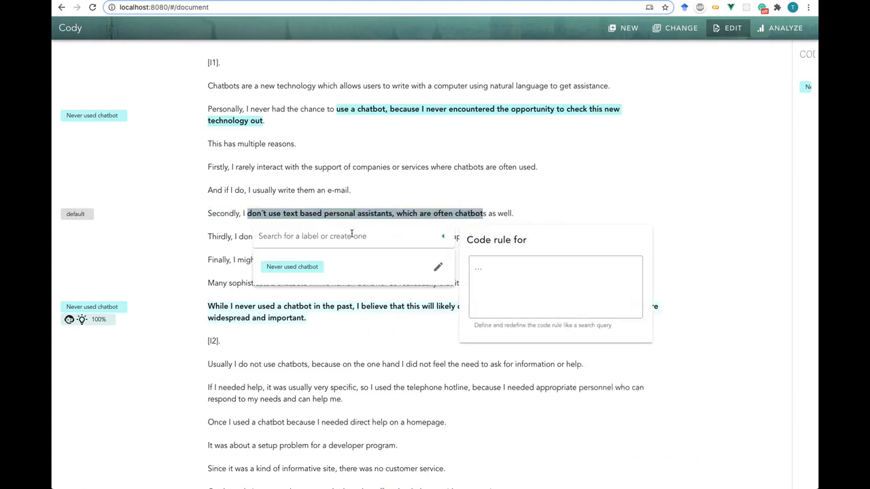
# Step: Create a Testlabel code with the rule 'chatbot and believe and likely'
pyautogui.write('Test')
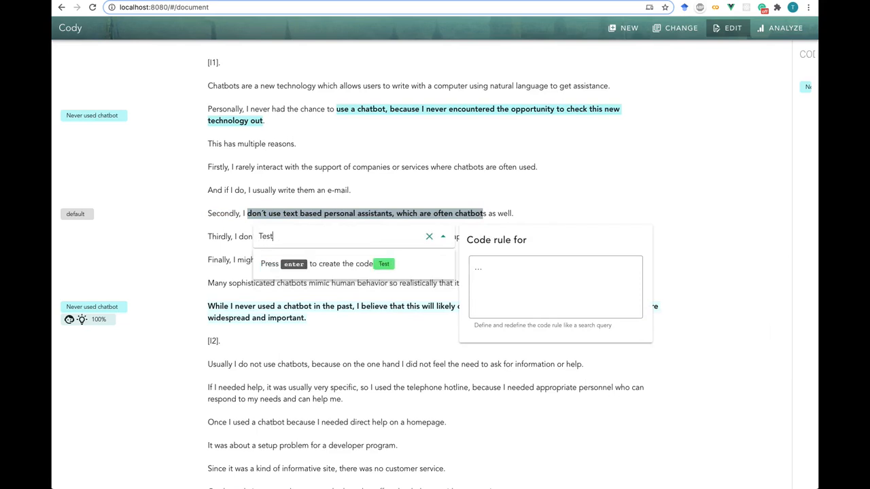
pyautogui.press('enter')
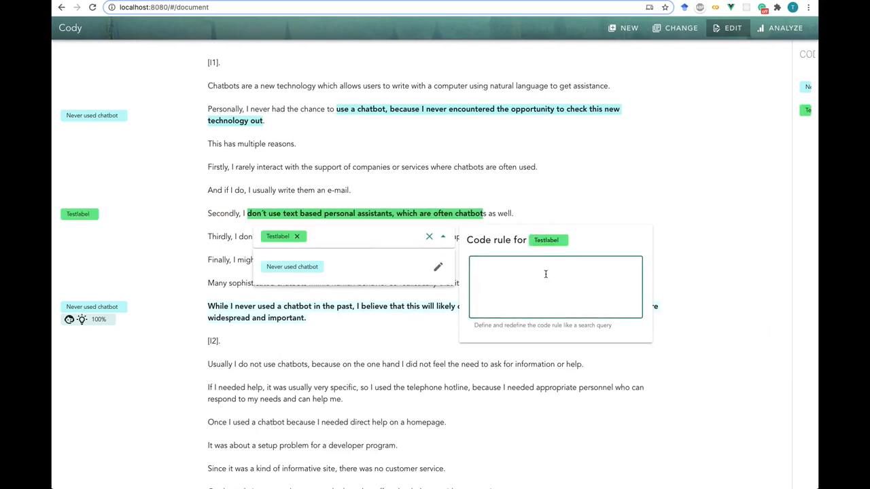
pyautogui.write('chatbot')
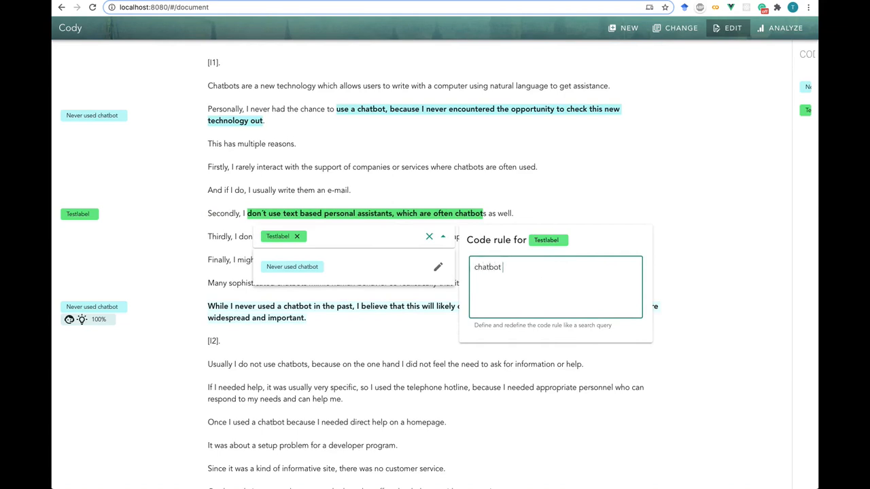
pyautogui.write('and believe and')
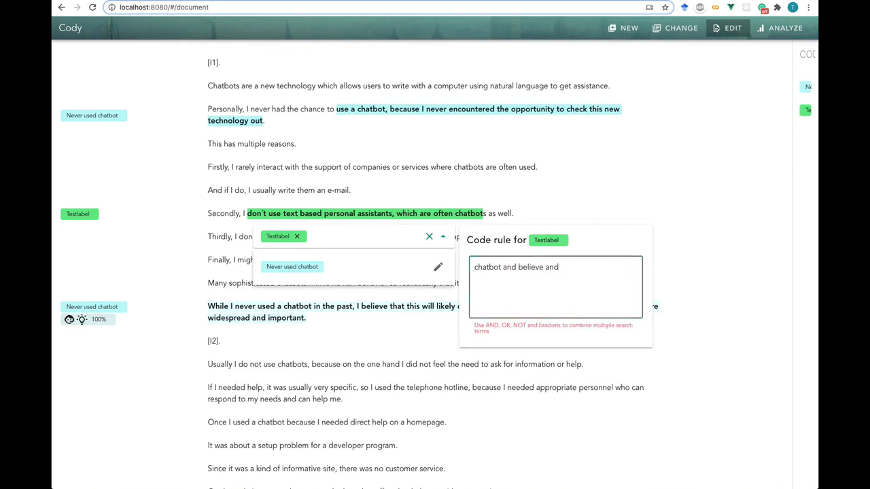
pyautogui.write('likely')
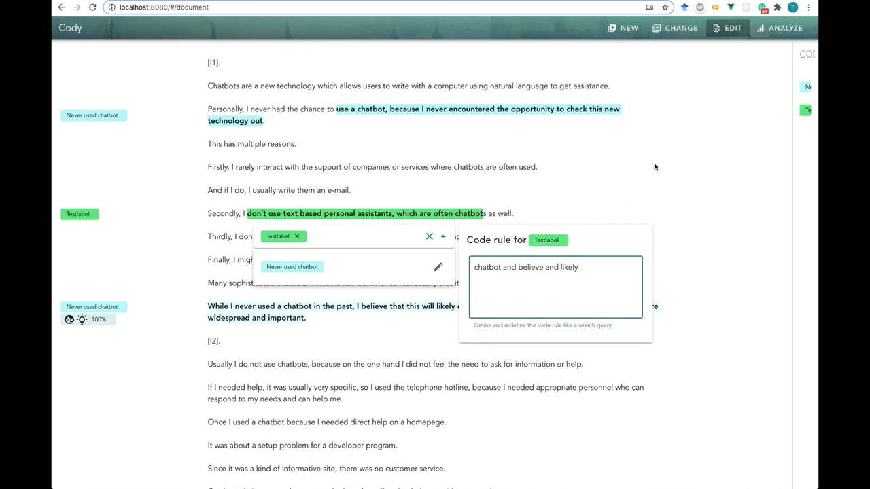
pyautogui.click(430, 237)
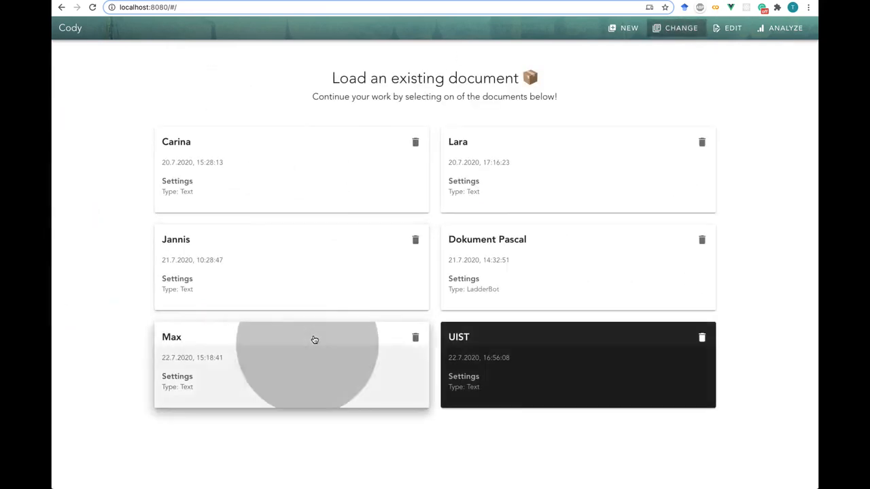
# Step: Open the Max document and scroll through its coded compliance-automation interview
pyautogui.click(291, 364)
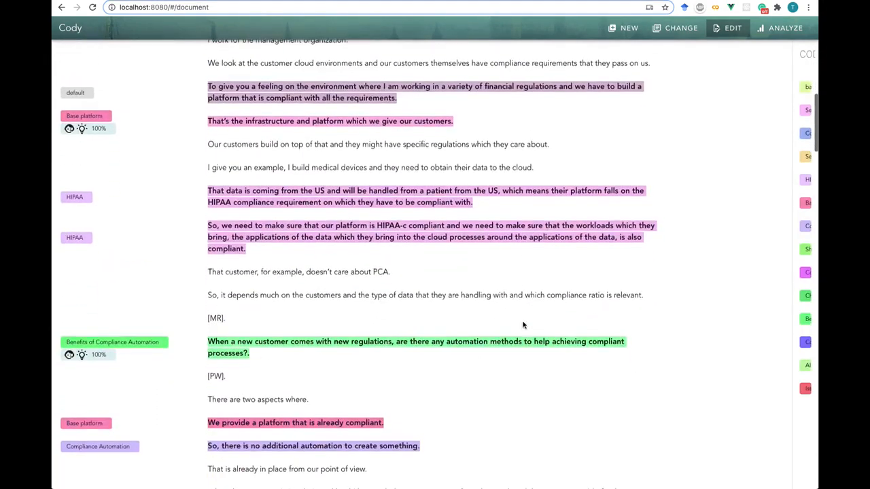
pyautogui.scroll(-3)
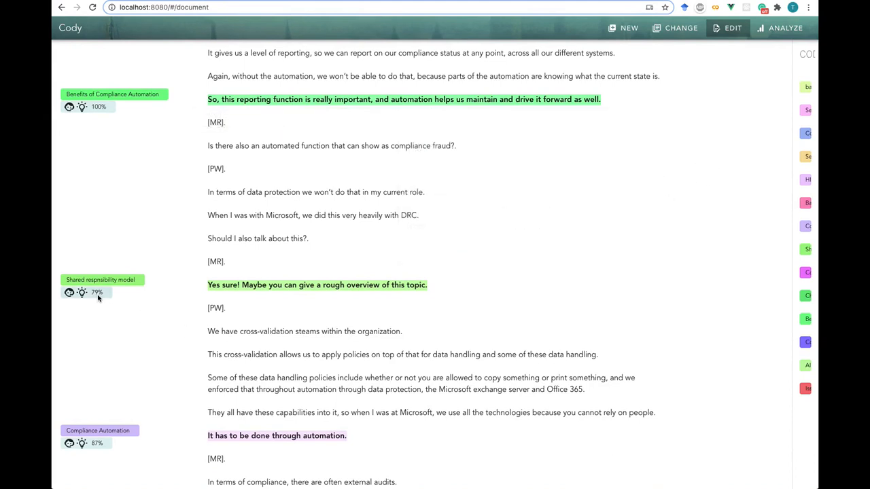
pyautogui.moveTo(291, 291)
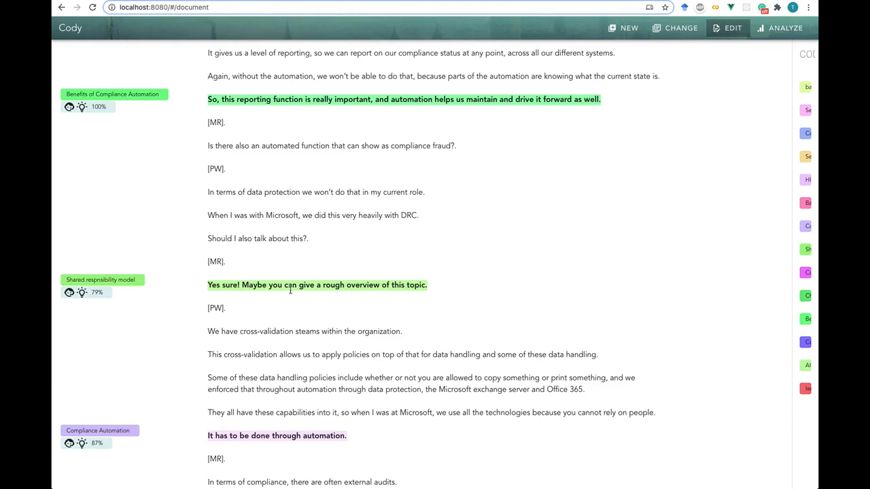
pyautogui.click(101, 280)
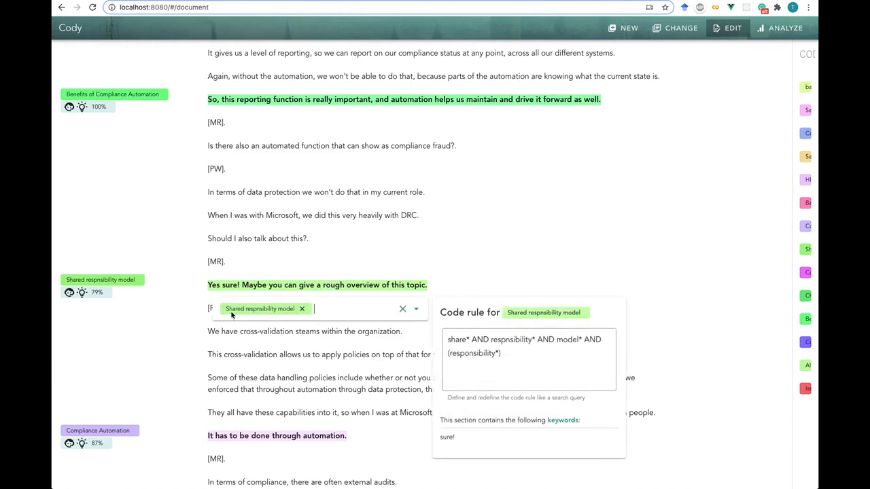
pyautogui.moveTo(477, 440)
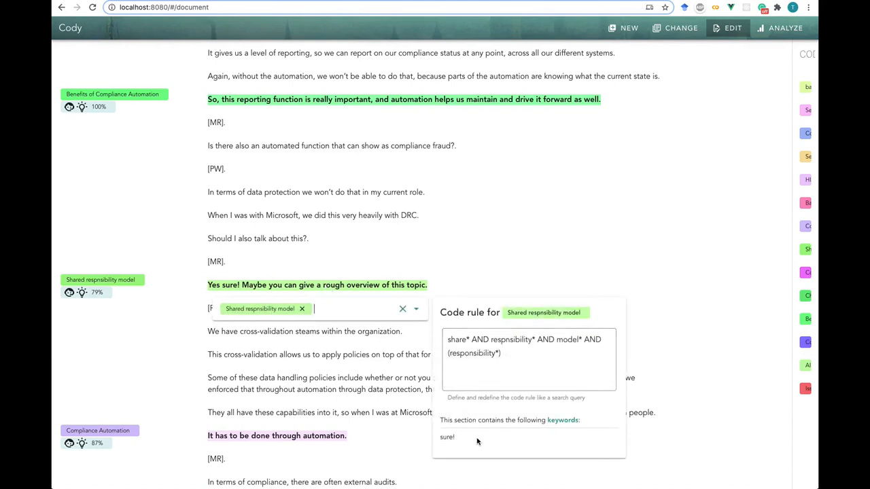
pyautogui.click(484, 284)
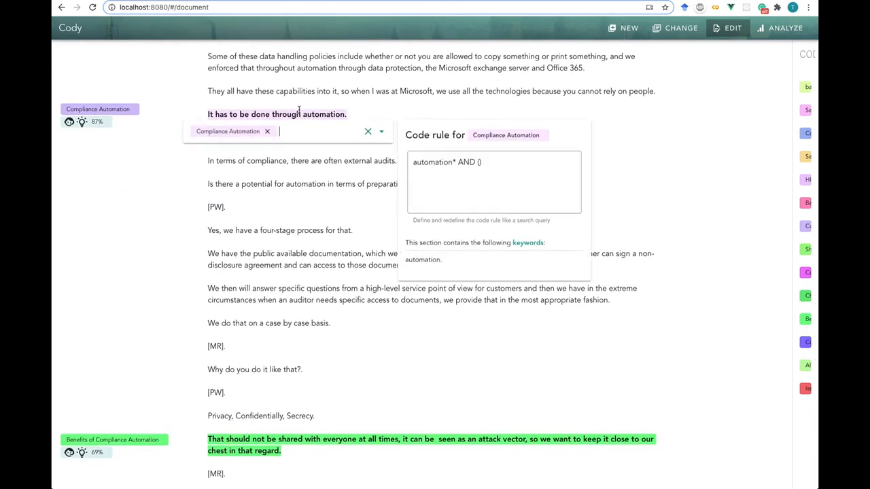
pyautogui.moveTo(418, 253)
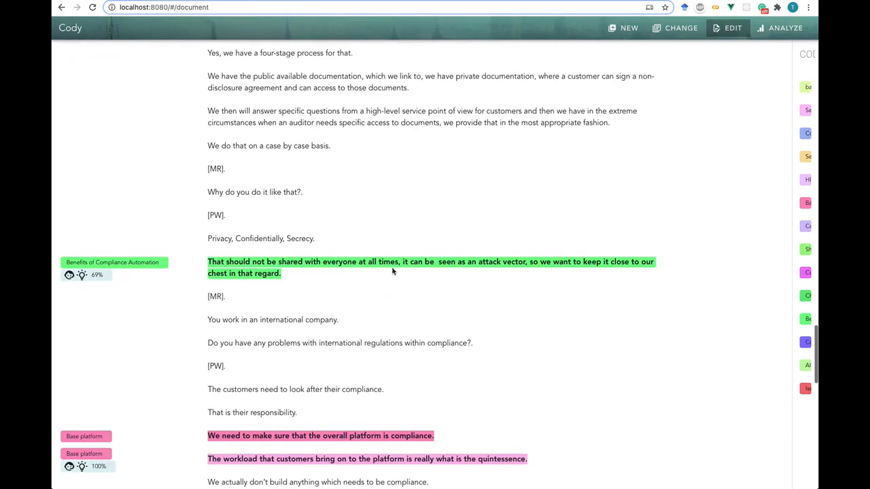
pyautogui.click(113, 262)
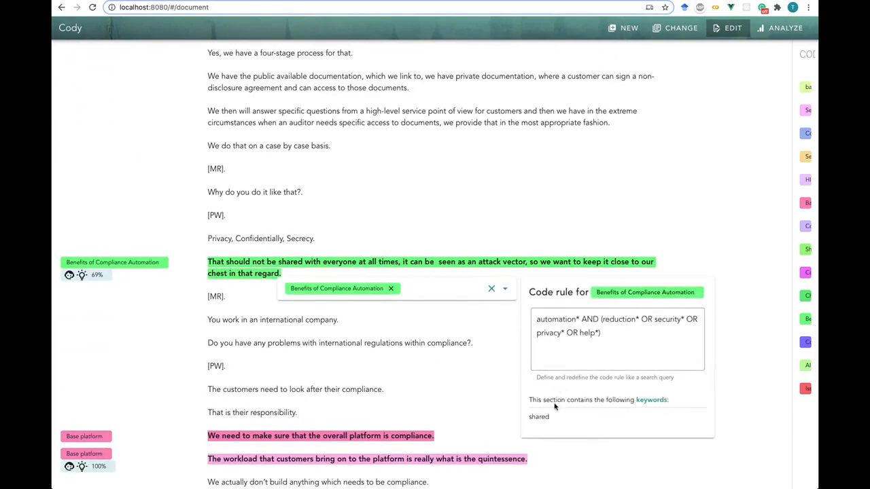
pyautogui.moveTo(478, 367)
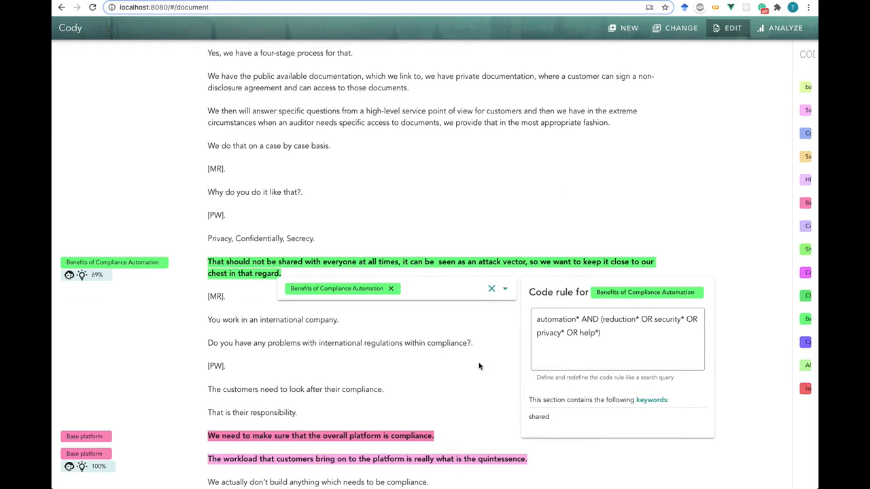
pyautogui.moveTo(416, 319)
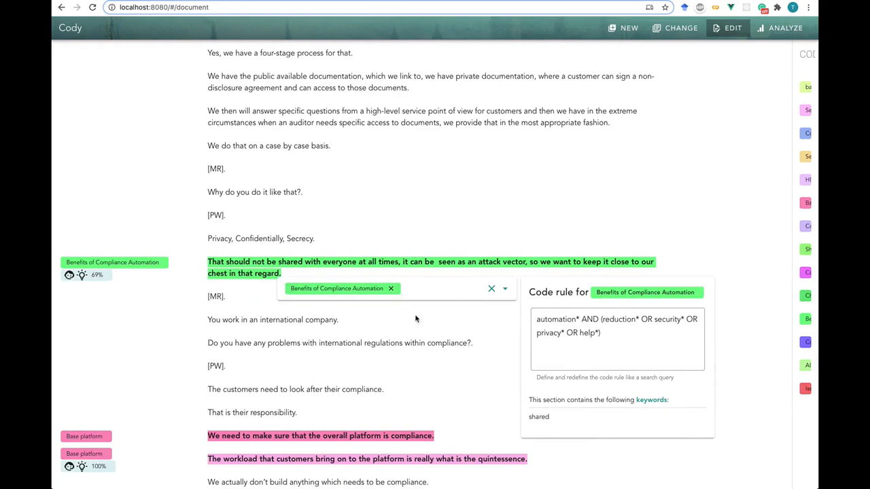
pyautogui.moveTo(538, 387)
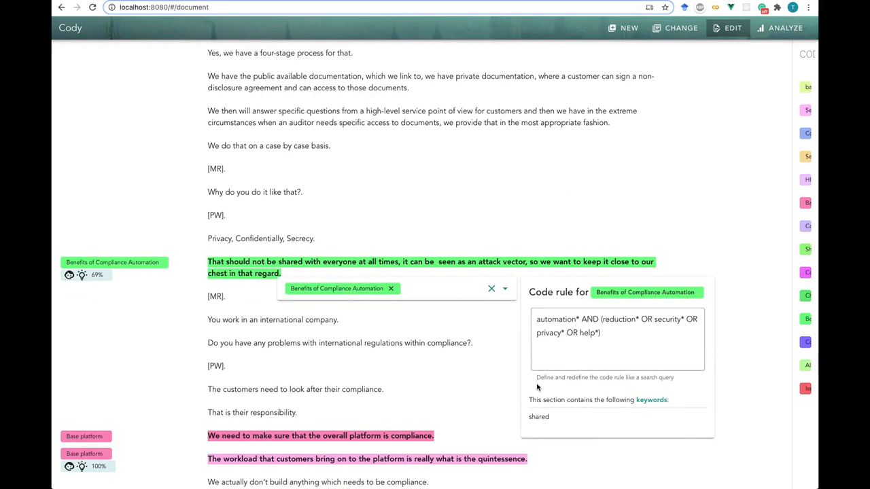
pyautogui.moveTo(550, 421)
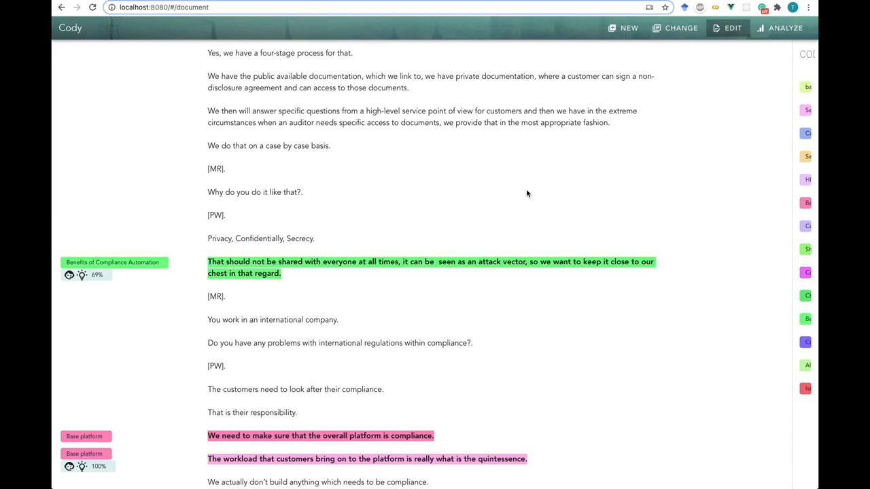
pyautogui.moveTo(742, 121)
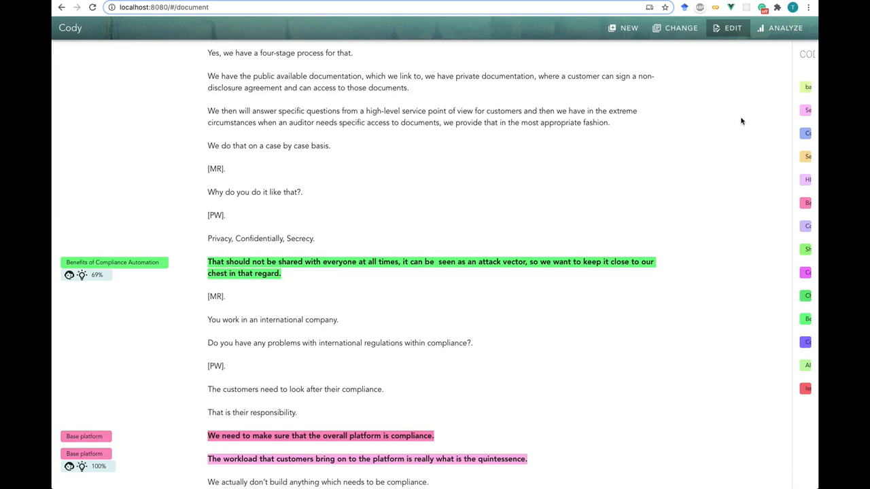
pyautogui.click(780, 27)
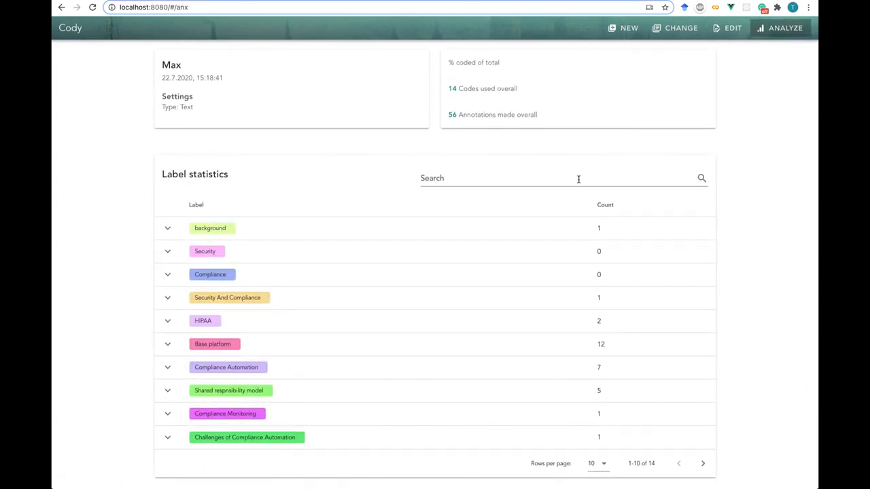
pyautogui.moveTo(766, 213)
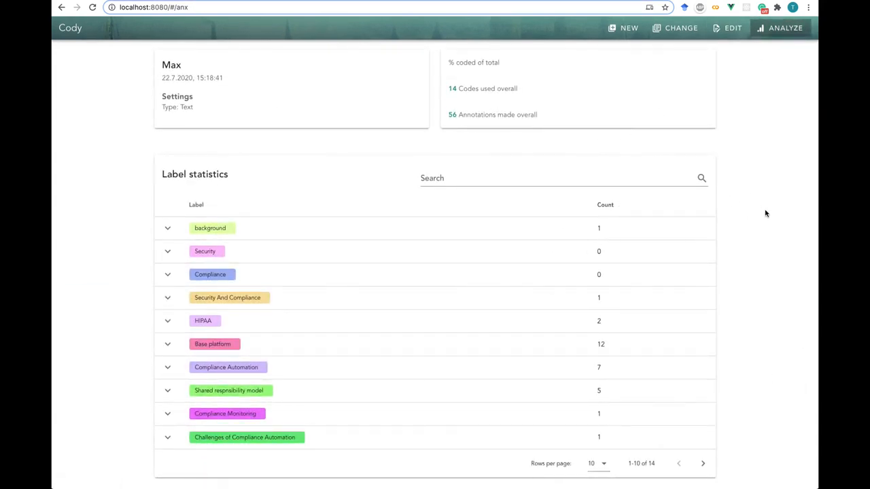
# Step: Show the Rows per page choices under Max's 14-label statistics table
pyautogui.click(597, 463)
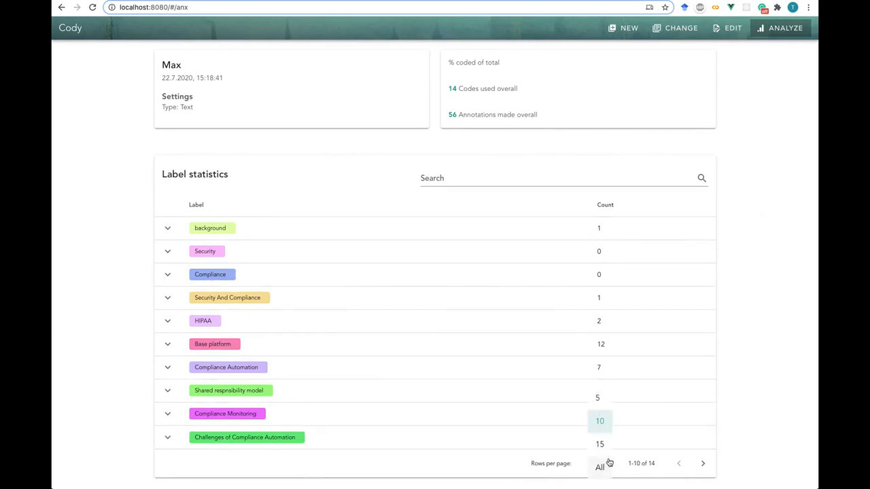